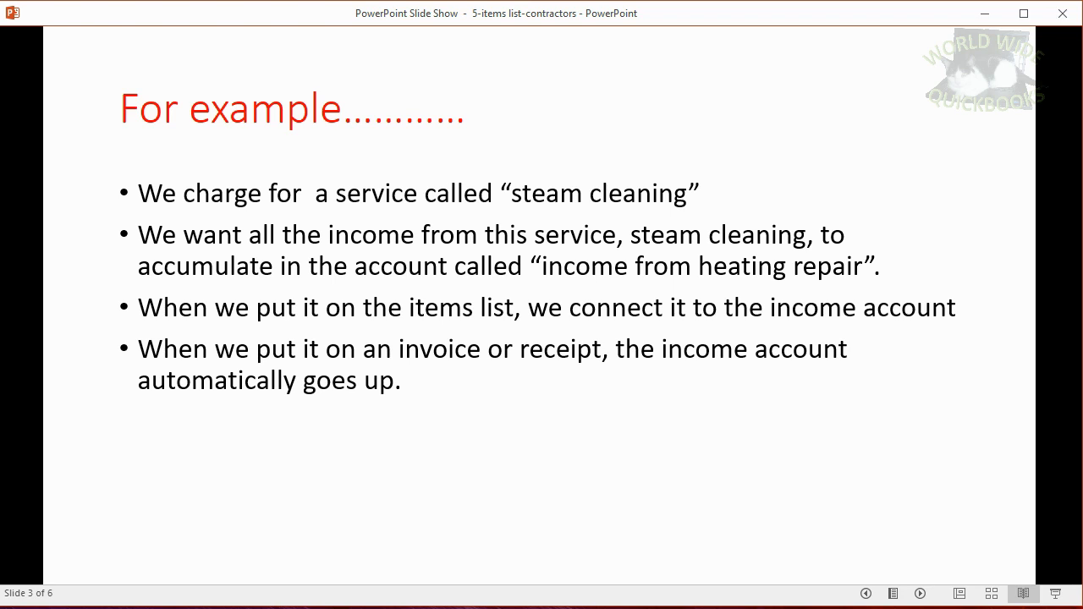
Advance the slideshow to the STEAM CLEANING / INCOME FROM HEATING REPAIR items-list slide
{"action": "key", "text": "right"}
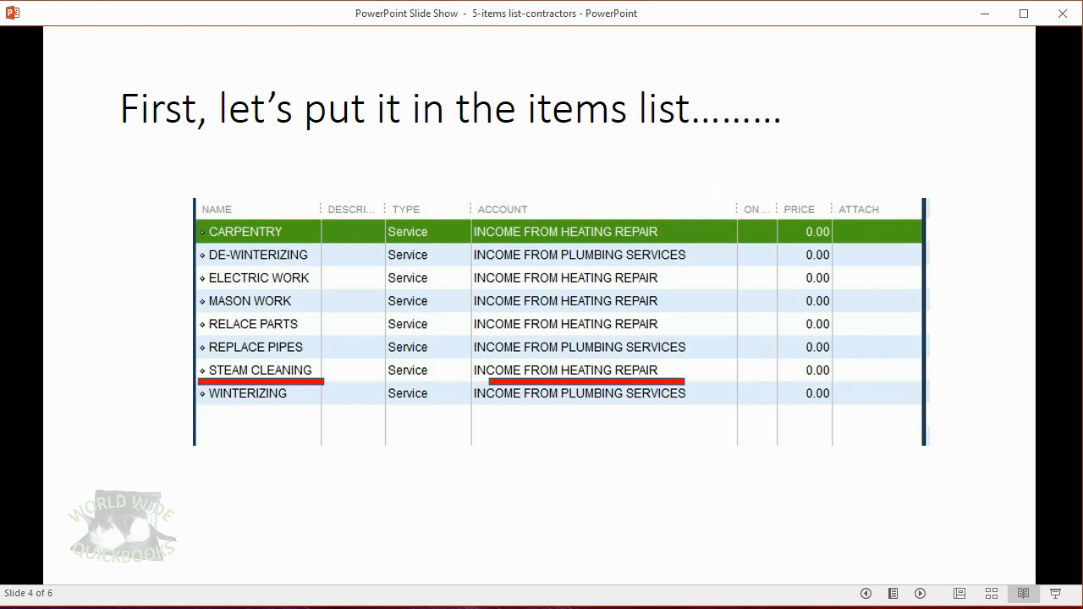
{"action": "key", "text": "right"}
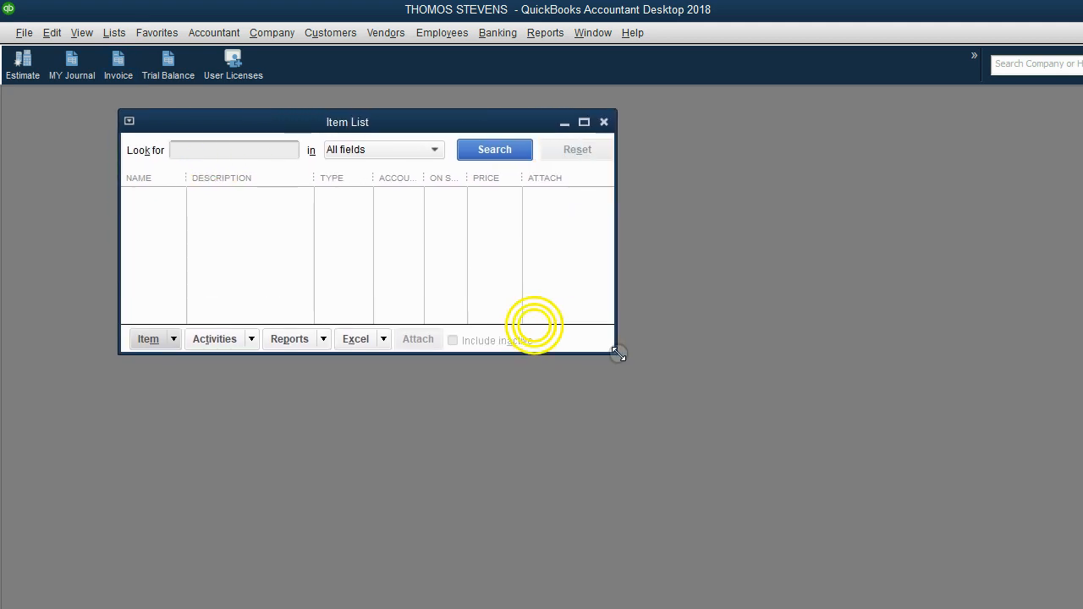
Widen the Item List and start a New Item of type Service
{"action": "left_click_drag", "start_coordinate": [619, 352], "coordinate": [701, 381]}
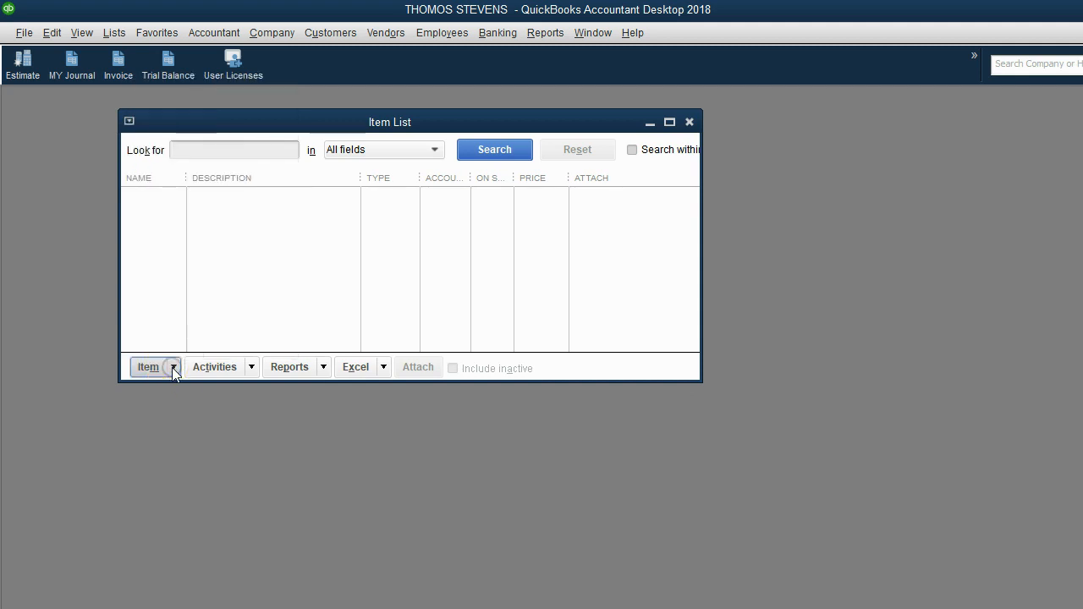
{"action": "left_click", "coordinate": [154, 366]}
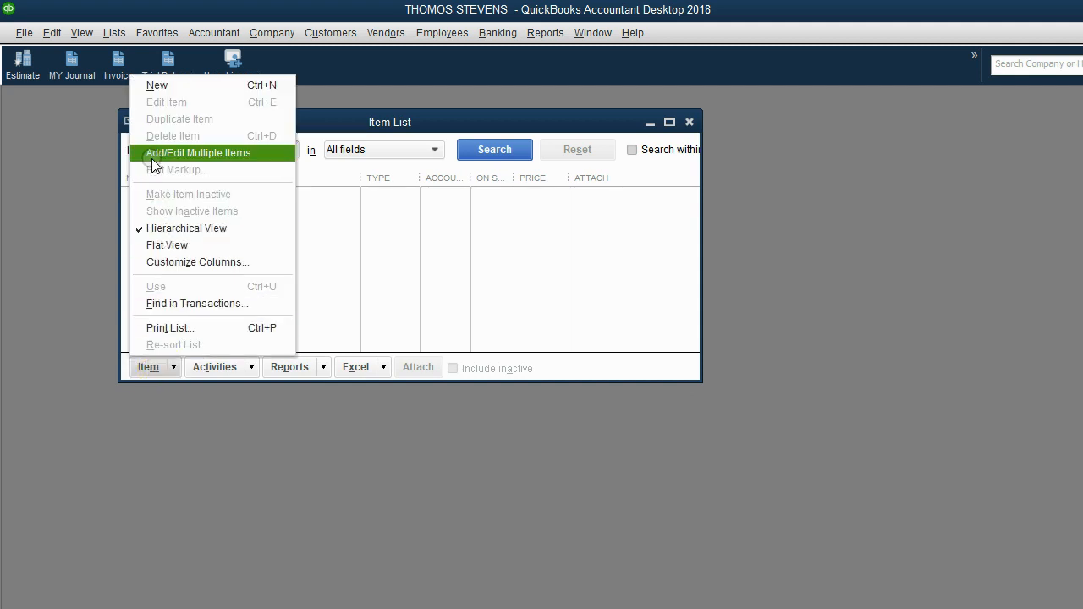
{"action": "left_click", "coordinate": [156, 84]}
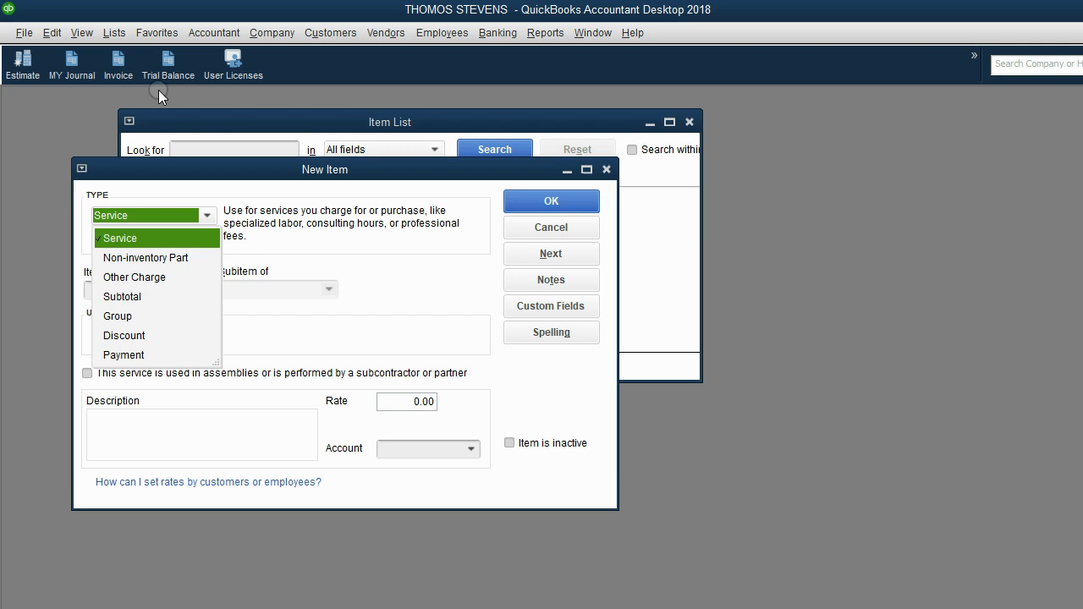
{"action": "mouse_move", "coordinate": [343, 178]}
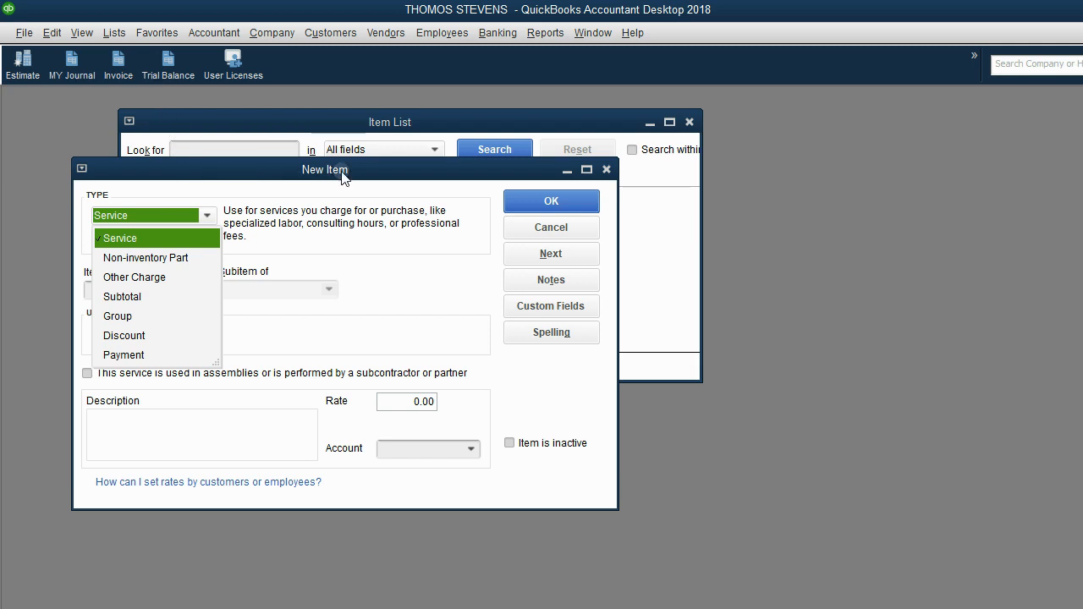
{"action": "left_click", "coordinate": [119, 238]}
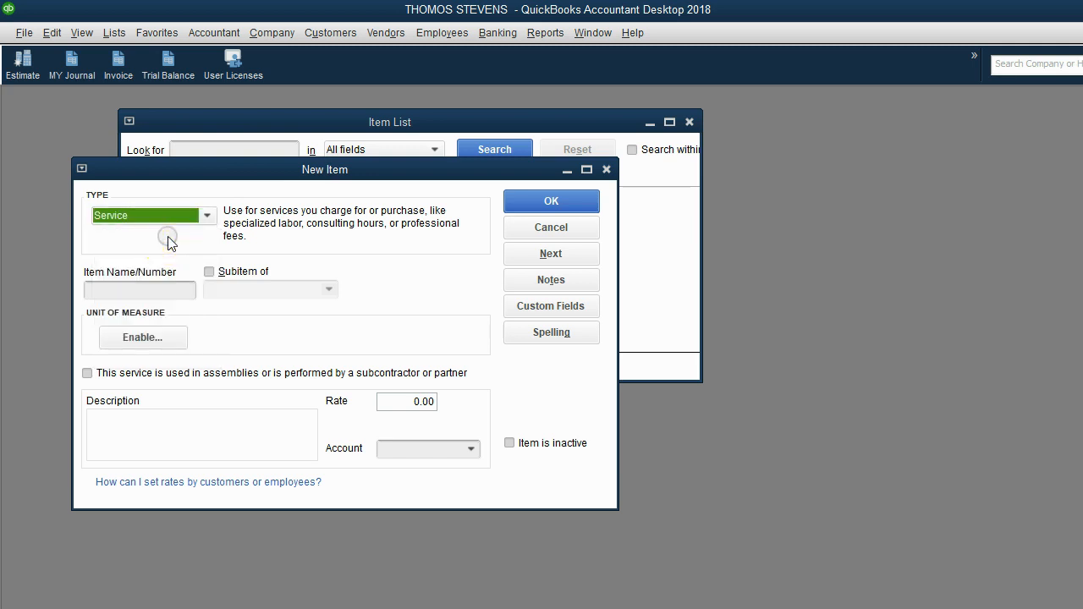
{"action": "left_click", "coordinate": [139, 289]}
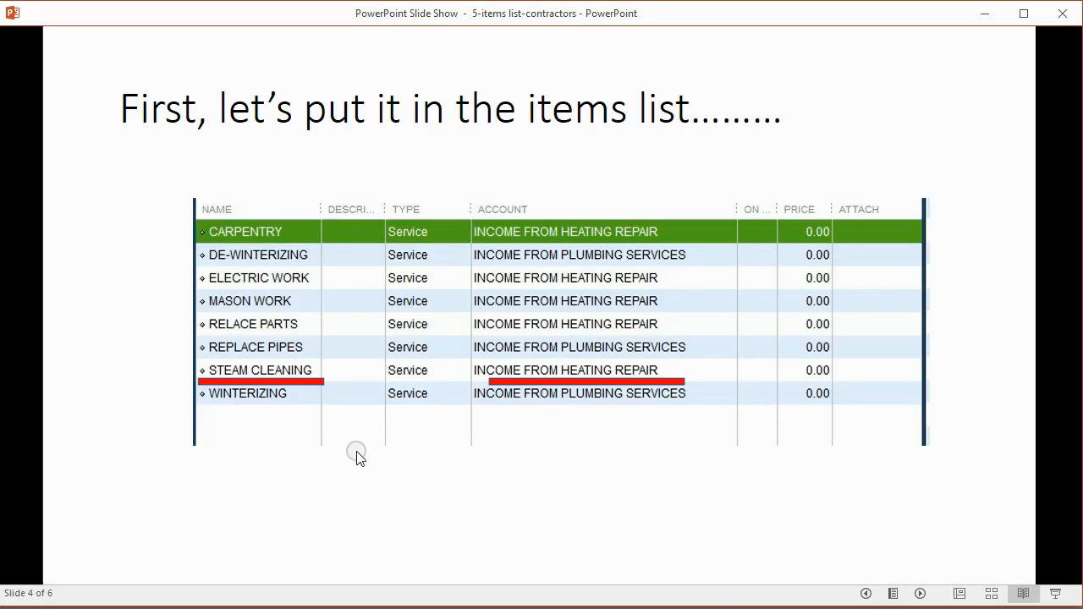
{"action": "mouse_move", "coordinate": [596, 583]}
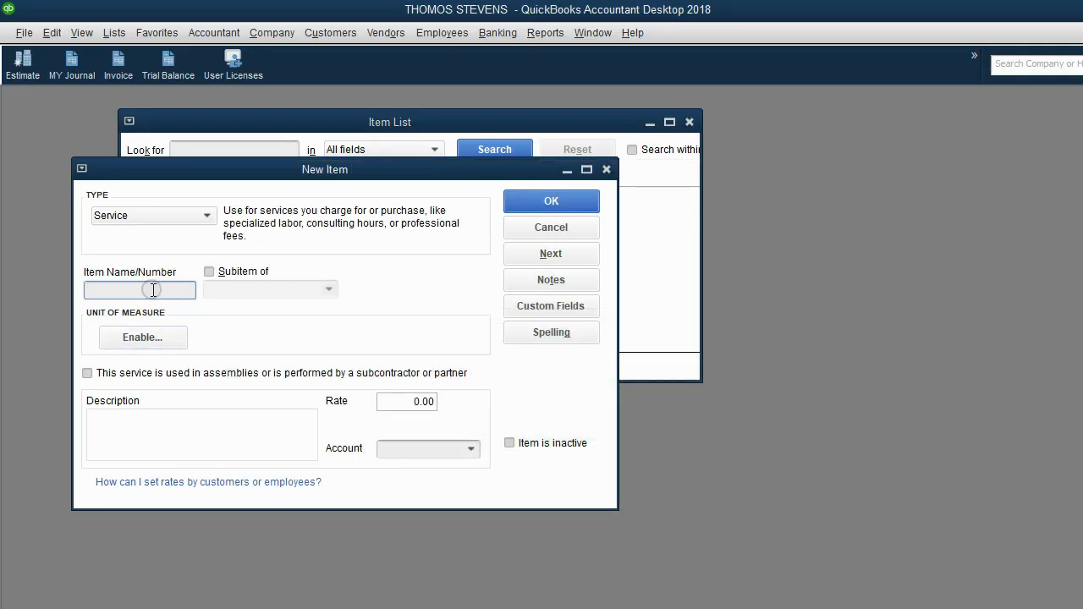
Name the new service item STEAM CLEANING
{"action": "type", "text": "STEAM  CLEAN"}
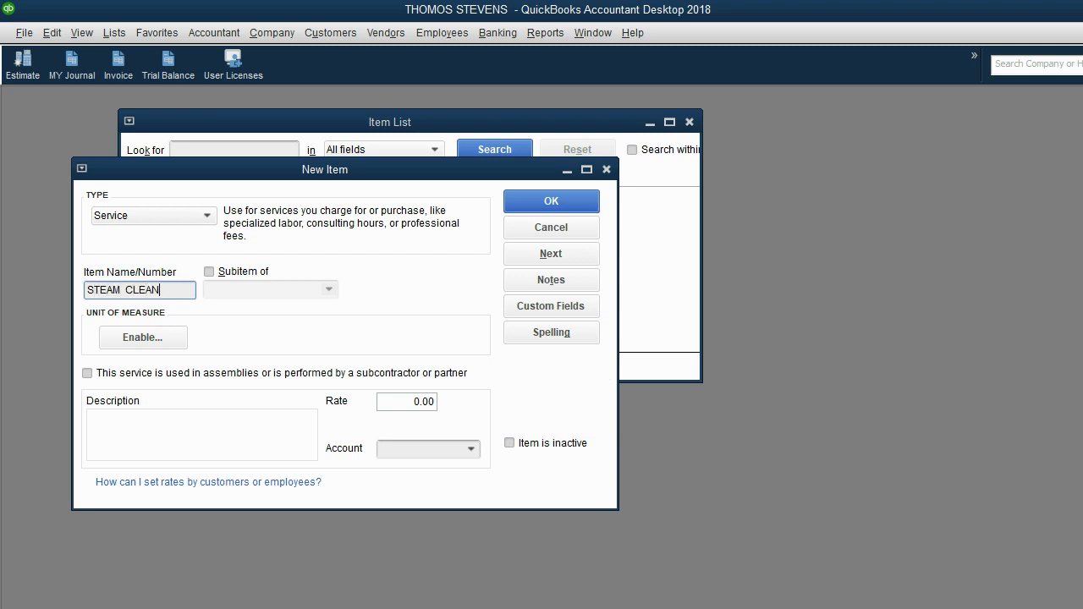
{"action": "type", "text": "ING"}
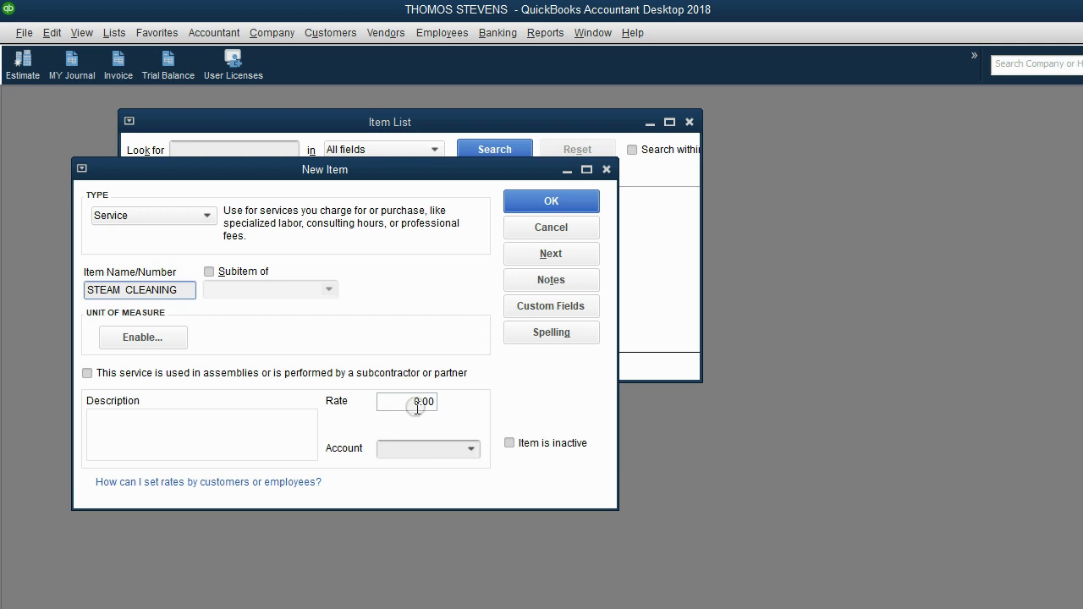
{"action": "left_click", "coordinate": [418, 401]}
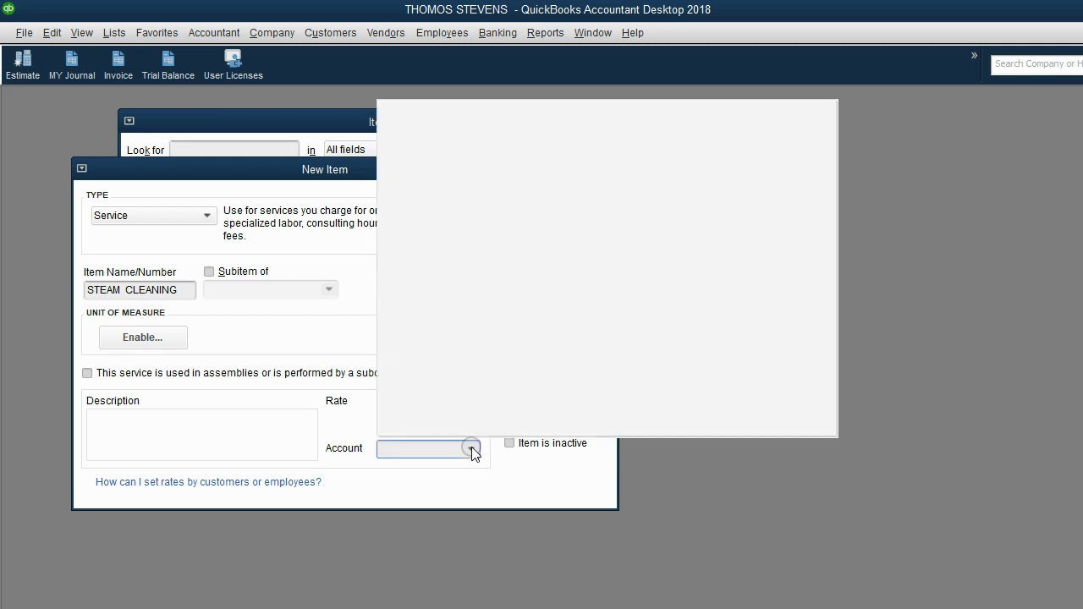
Link the item to INCOME FROM HEATING REPAIR, save it, and widen the Item List
{"action": "left_click", "coordinate": [471, 449]}
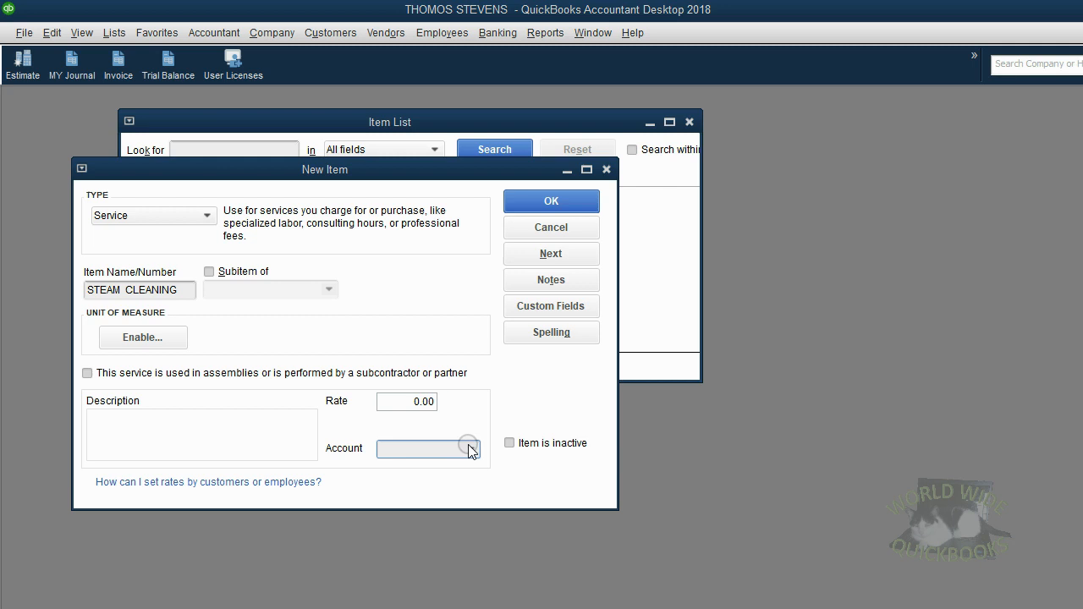
{"action": "left_click", "coordinate": [470, 449]}
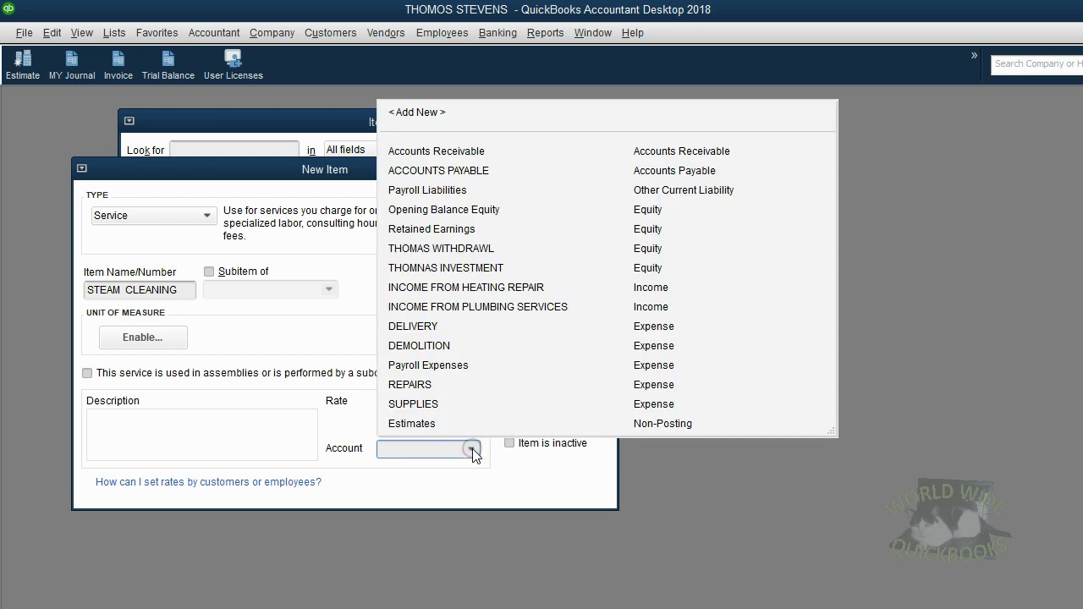
{"action": "left_click", "coordinate": [465, 287]}
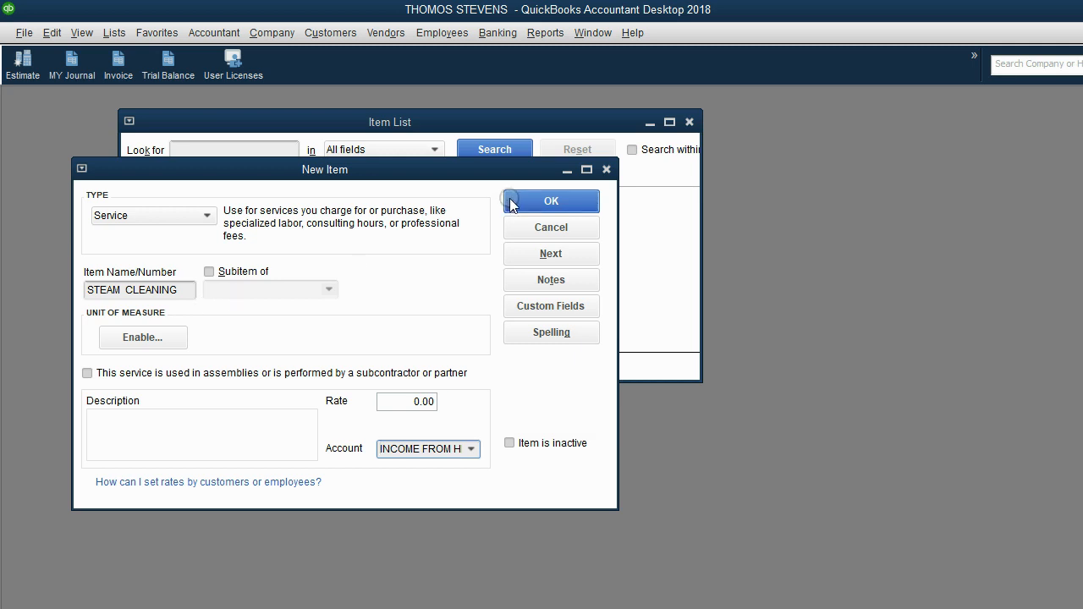
{"action": "left_click", "coordinate": [550, 201]}
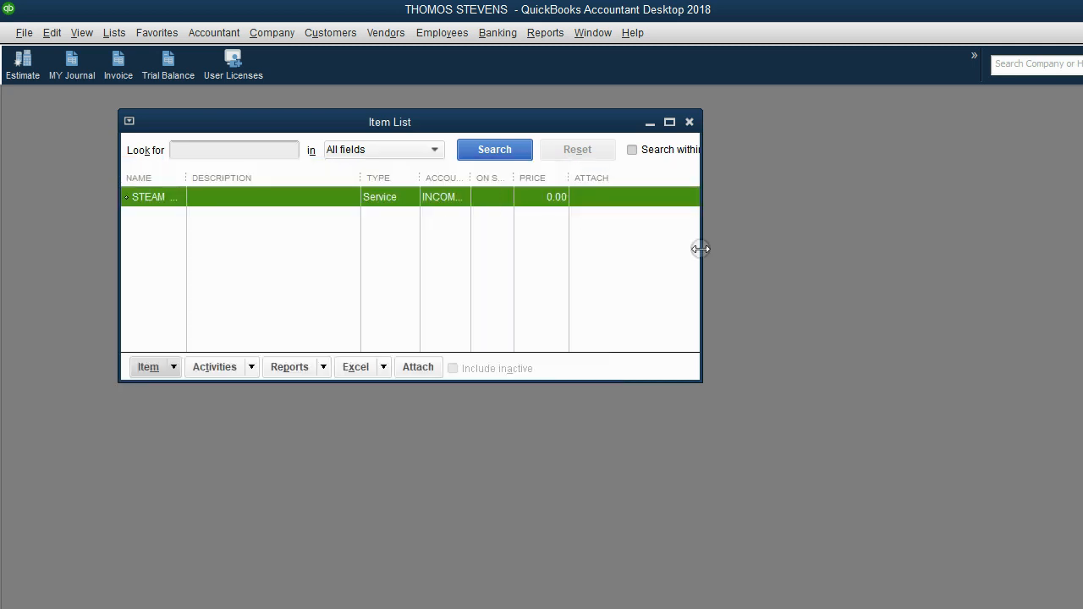
{"action": "left_click_drag", "start_coordinate": [701, 249], "coordinate": [777, 248]}
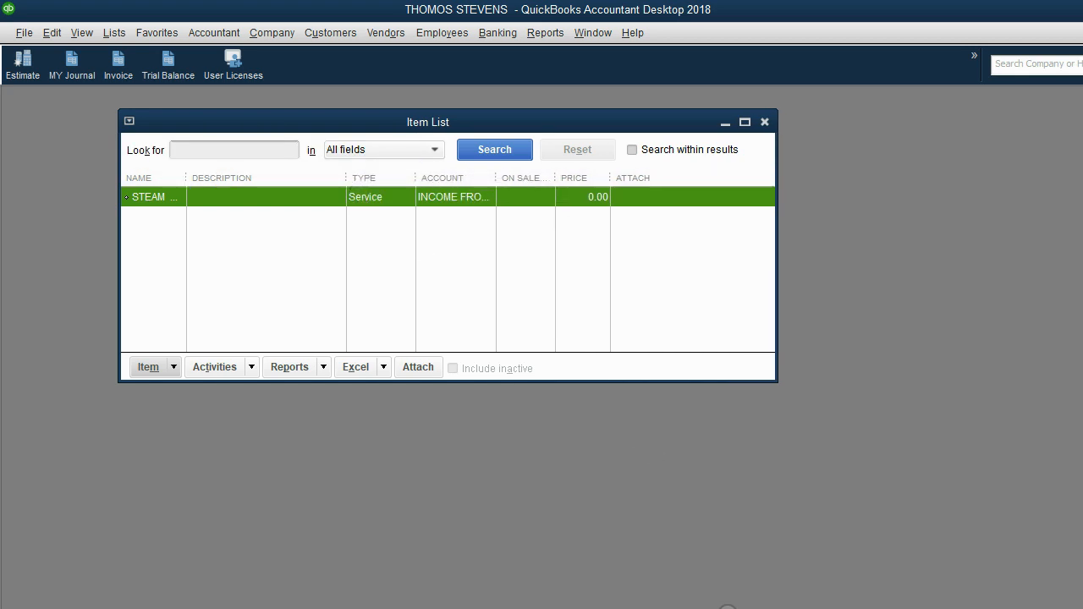
{"action": "key", "text": "alt+tab"}
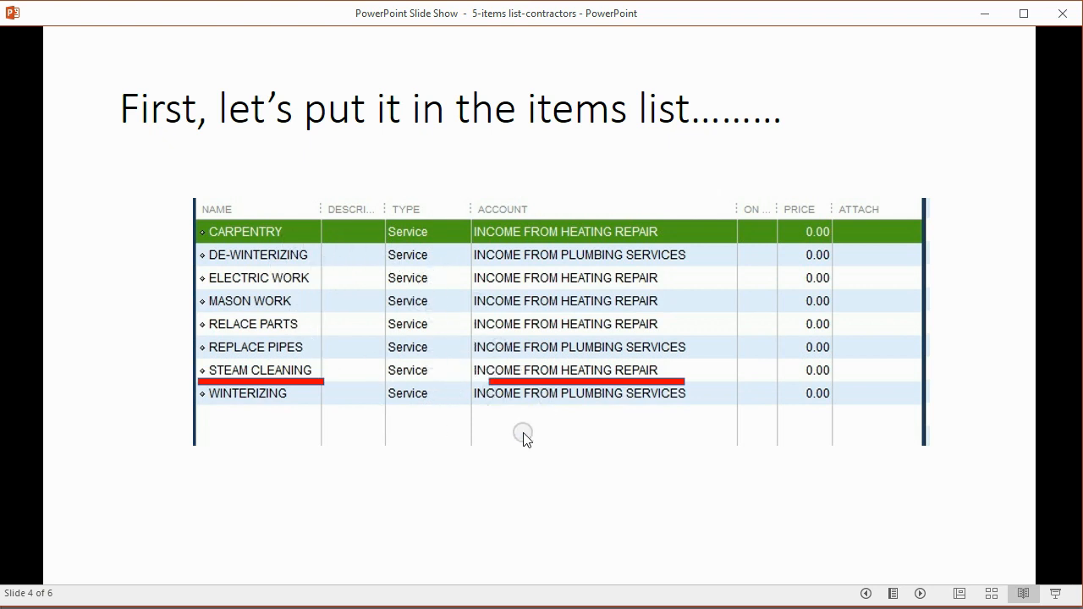
{"action": "mouse_move", "coordinate": [423, 317]}
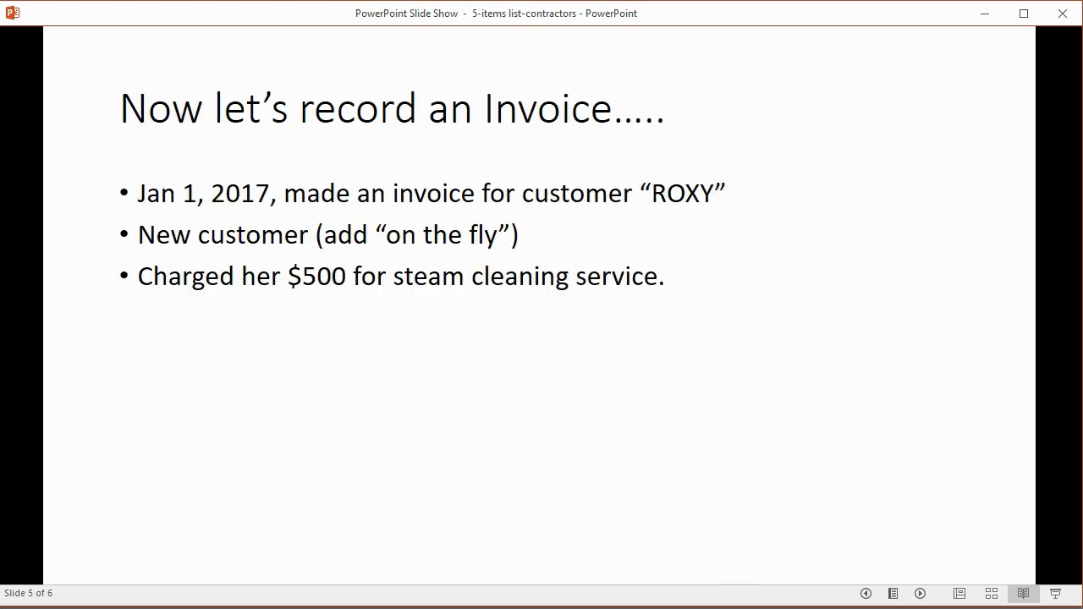
{"action": "mouse_move", "coordinate": [217, 199]}
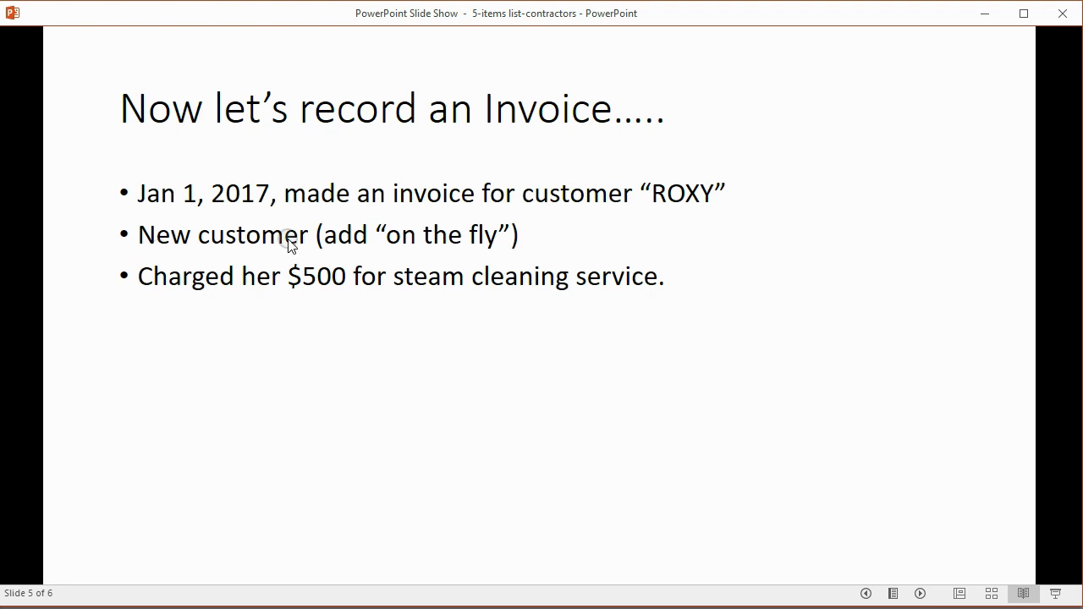
{"action": "mouse_move", "coordinate": [337, 248]}
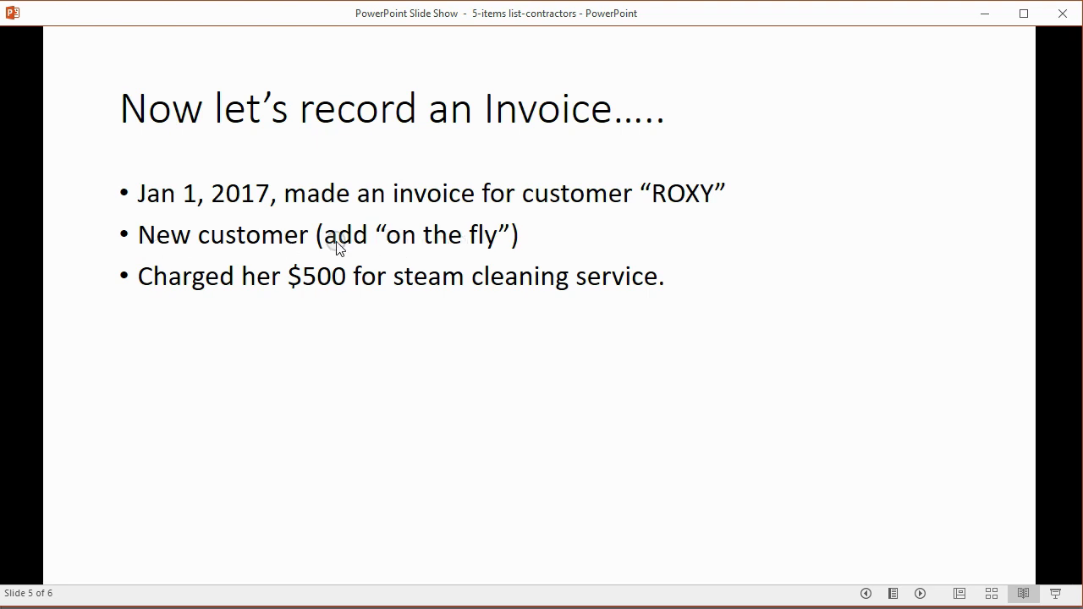
Advance the slideshow to the 'Now let's record an Invoice' slide
{"action": "left_click", "coordinate": [330, 235]}
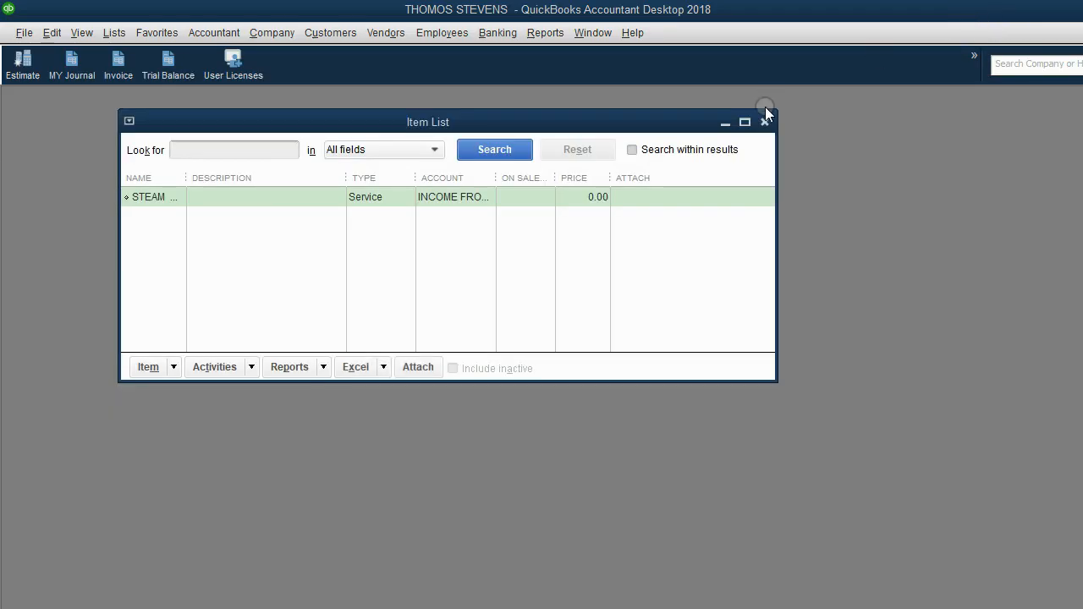
Start an invoice dated 01/01/2017 and add new customer ROXY to it
{"action": "left_click", "coordinate": [118, 63]}
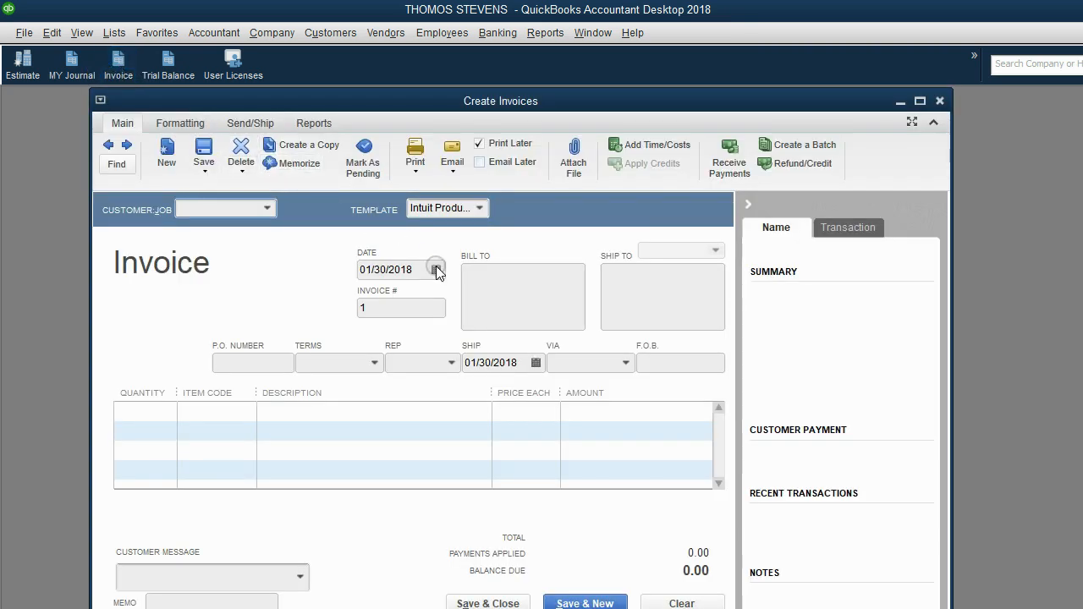
{"action": "left_click", "coordinate": [436, 269]}
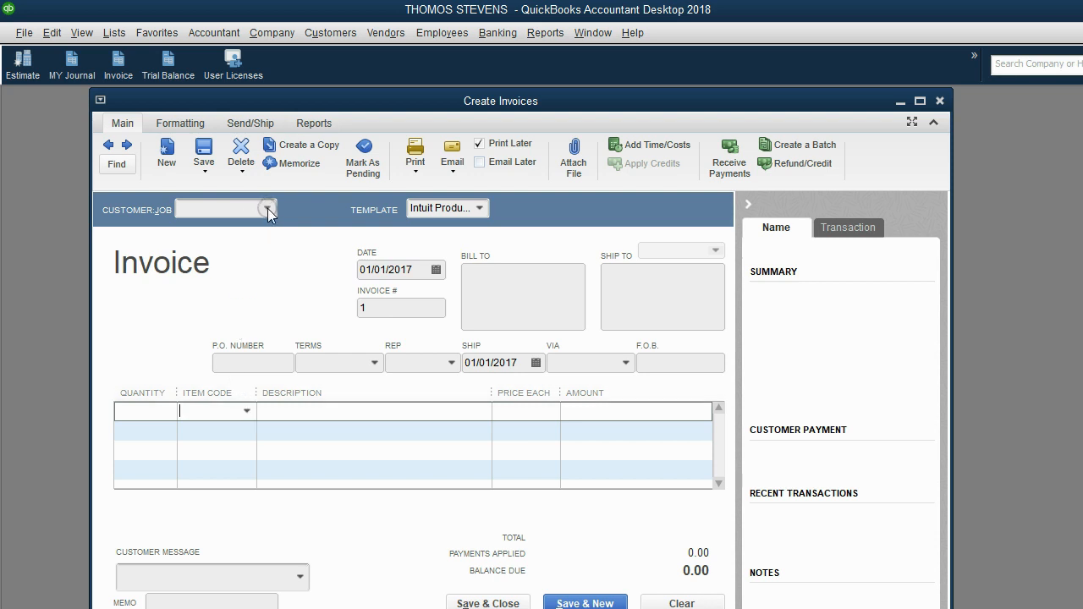
{"action": "left_click", "coordinate": [269, 208]}
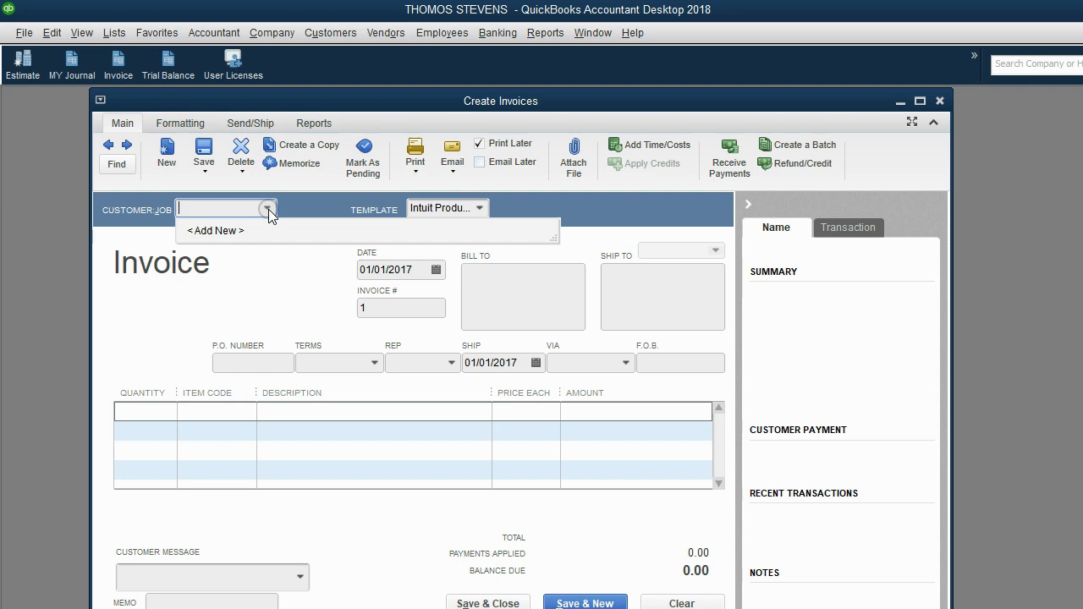
{"action": "left_click", "coordinate": [233, 235]}
{"action": "type", "text": "R"}
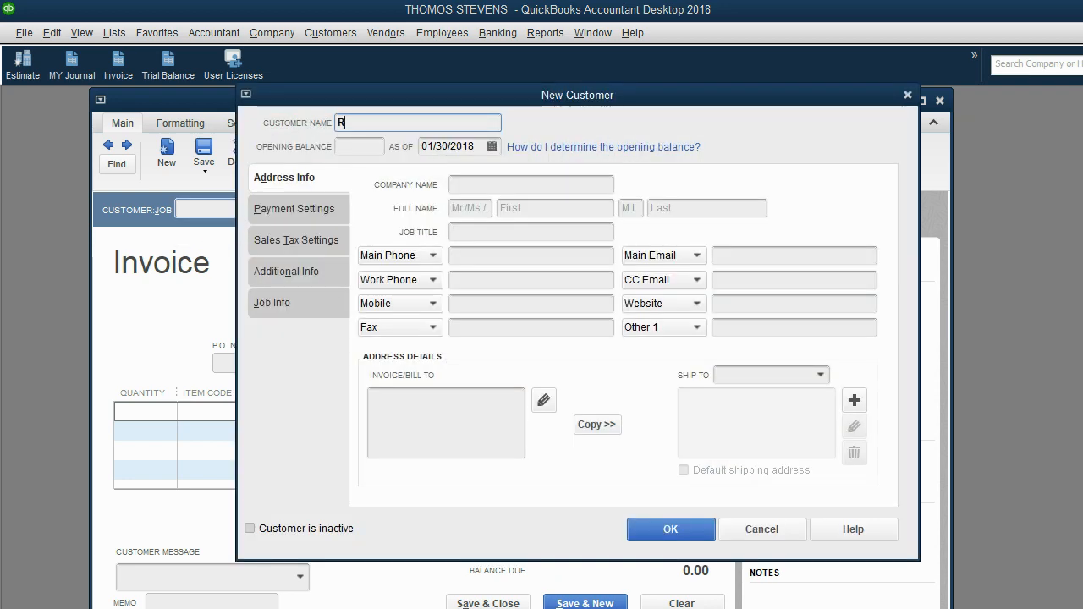
{"action": "type", "text": "OXY"}
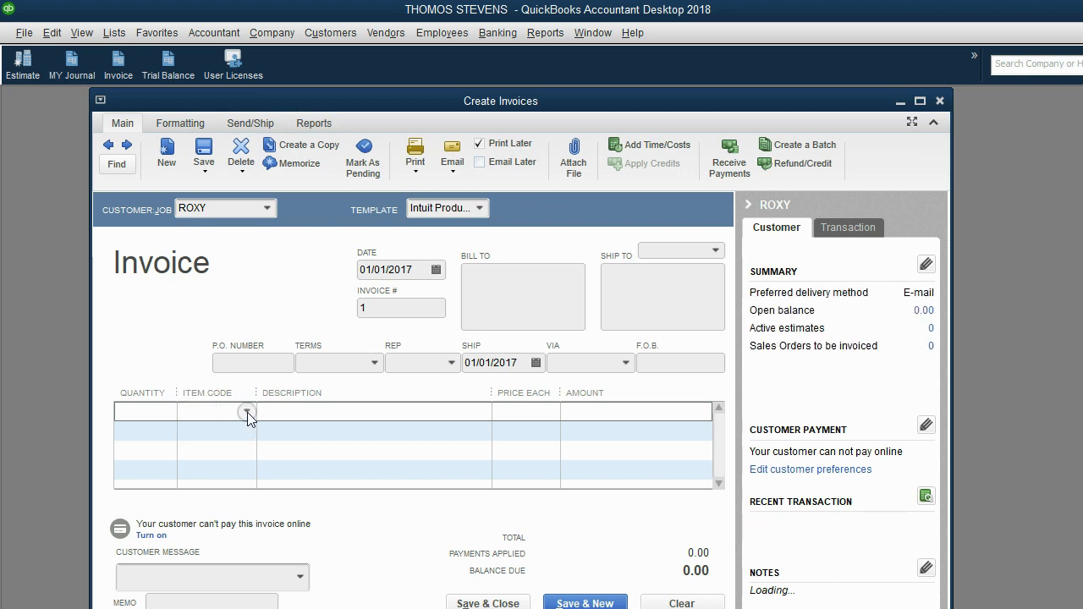
Add a STEAM CLEANING line at 500.00 to ROXY's invoice
{"action": "left_click", "coordinate": [248, 412]}
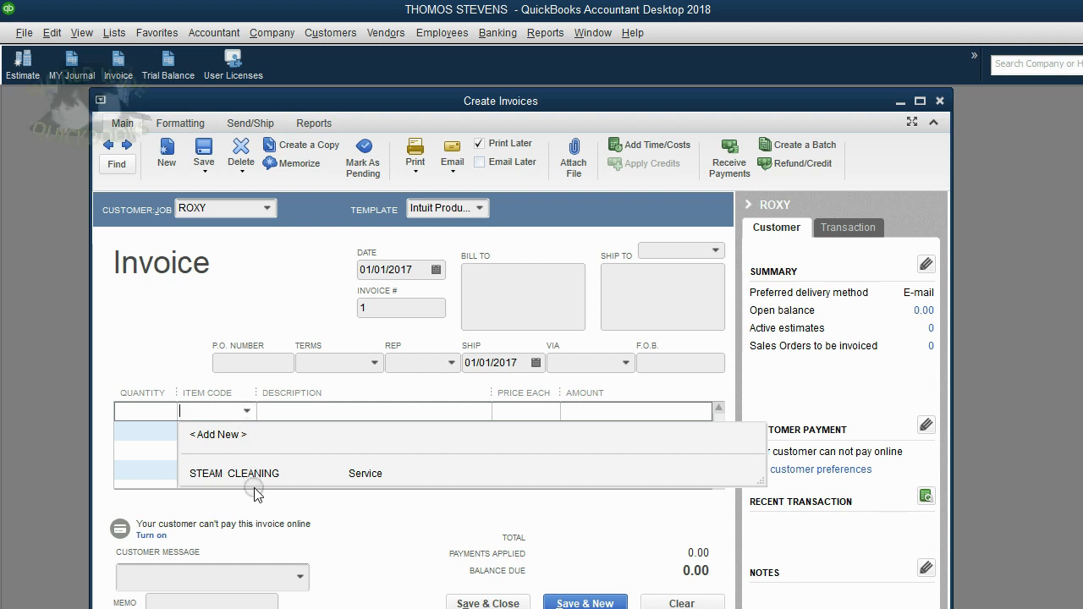
{"action": "left_click", "coordinate": [232, 473]}
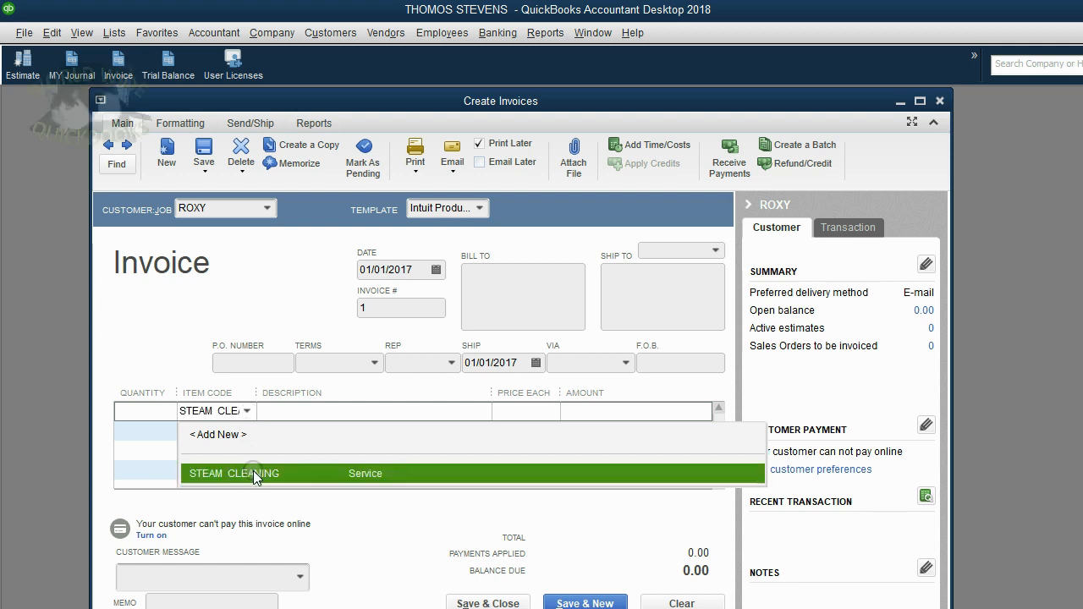
{"action": "left_click", "coordinate": [253, 473]}
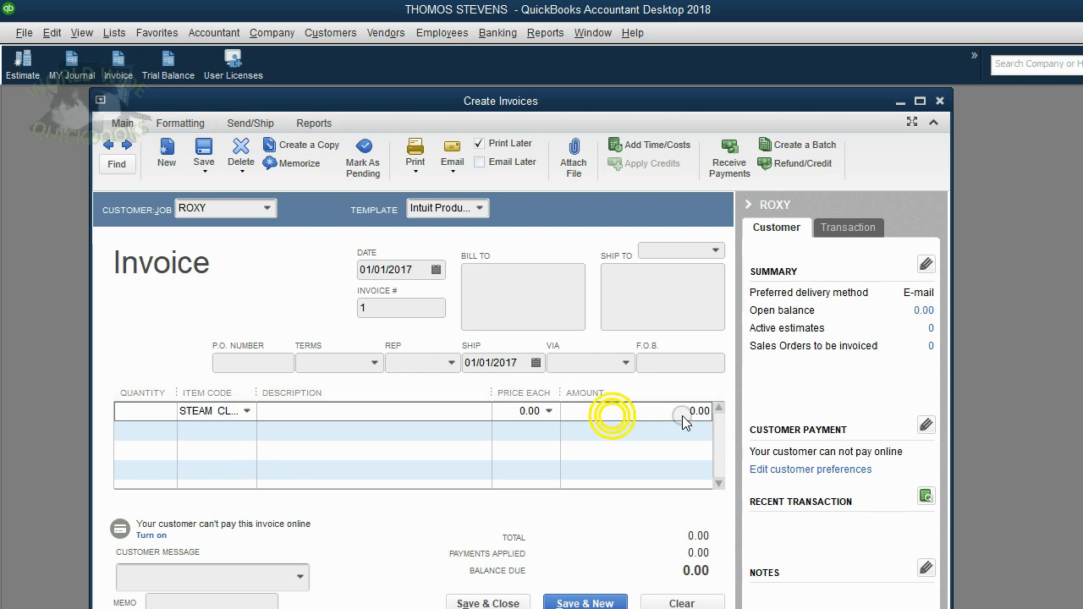
{"action": "type", "text": "500"}
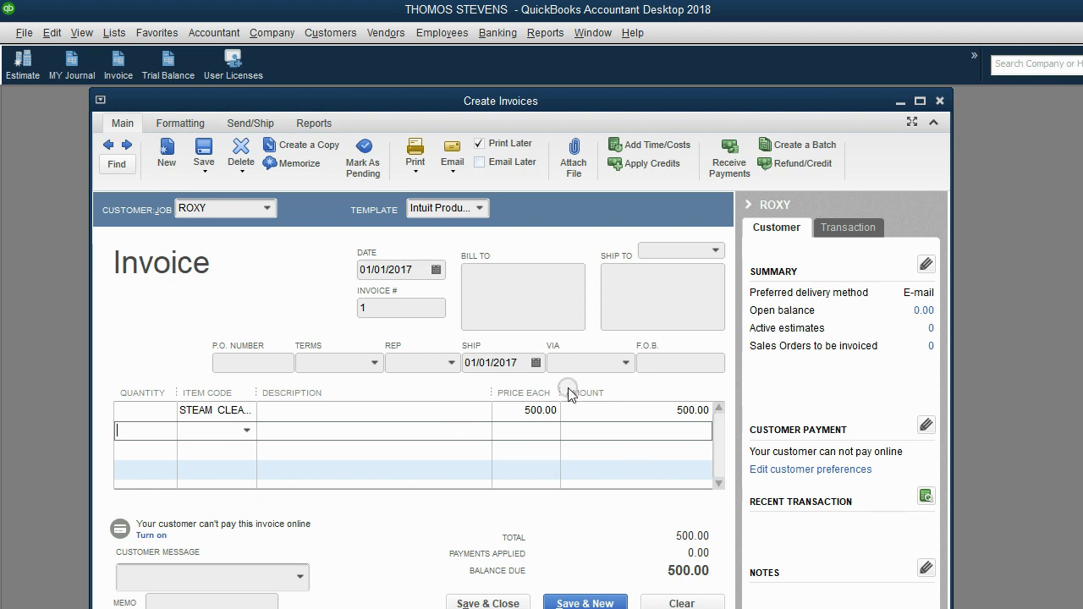
{"action": "mouse_move", "coordinate": [609, 447]}
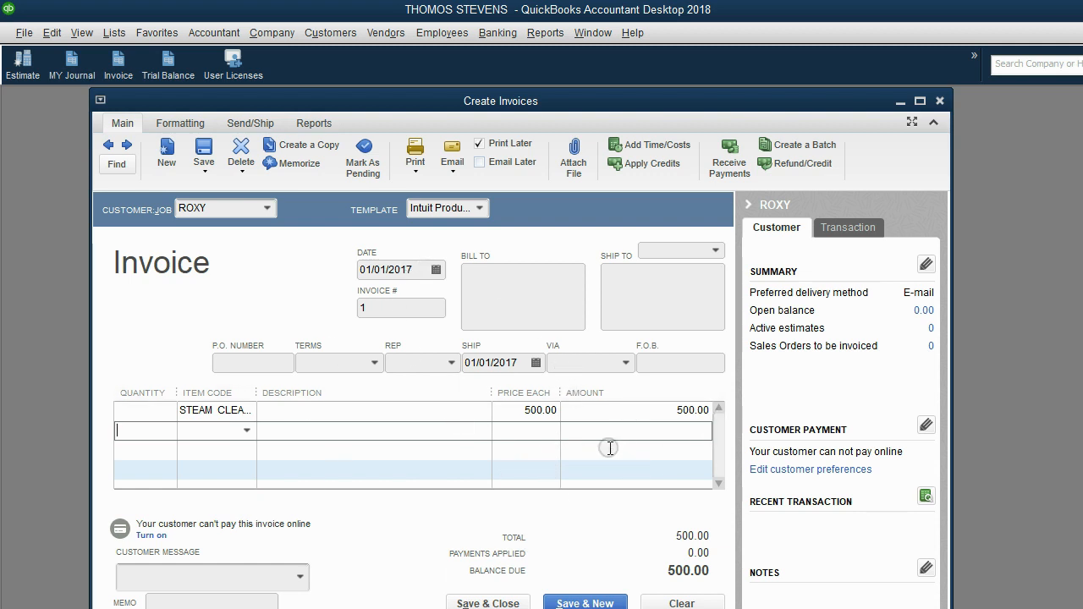
{"action": "left_click", "coordinate": [167, 64]}
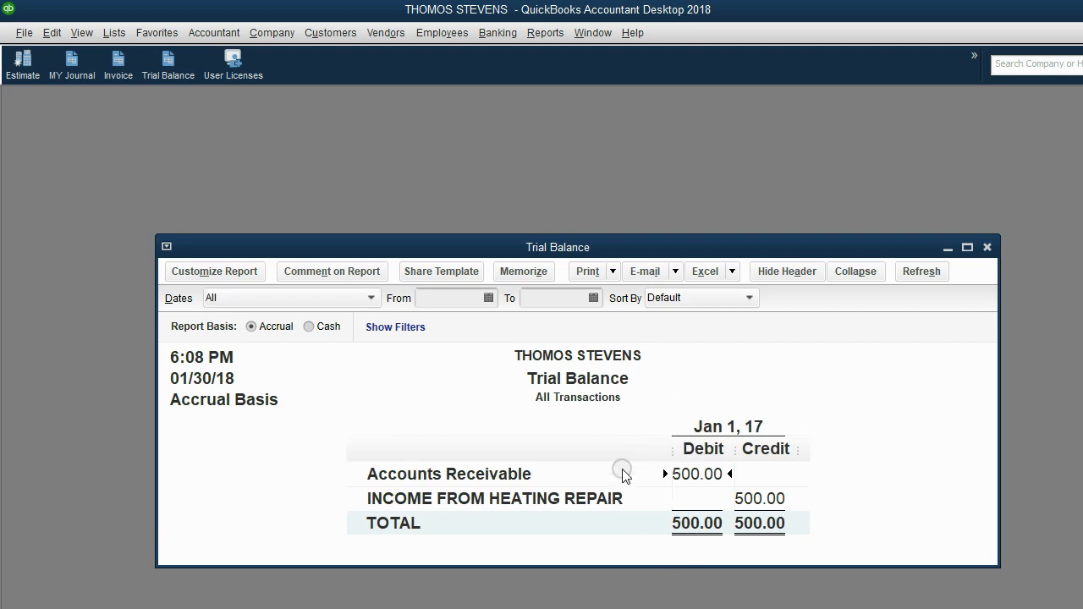
{"action": "mouse_move", "coordinate": [588, 499]}
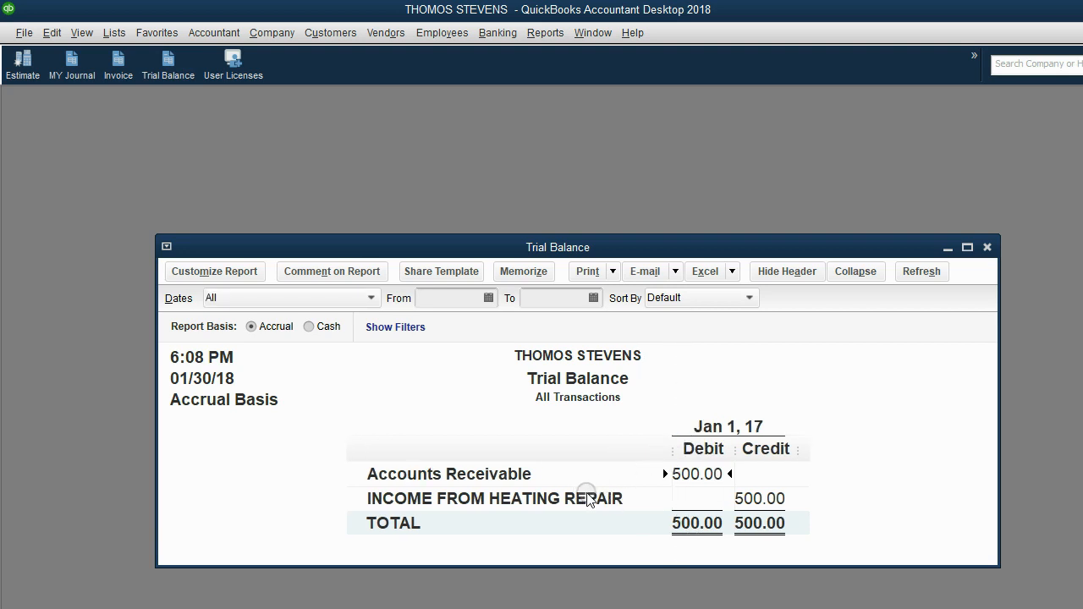